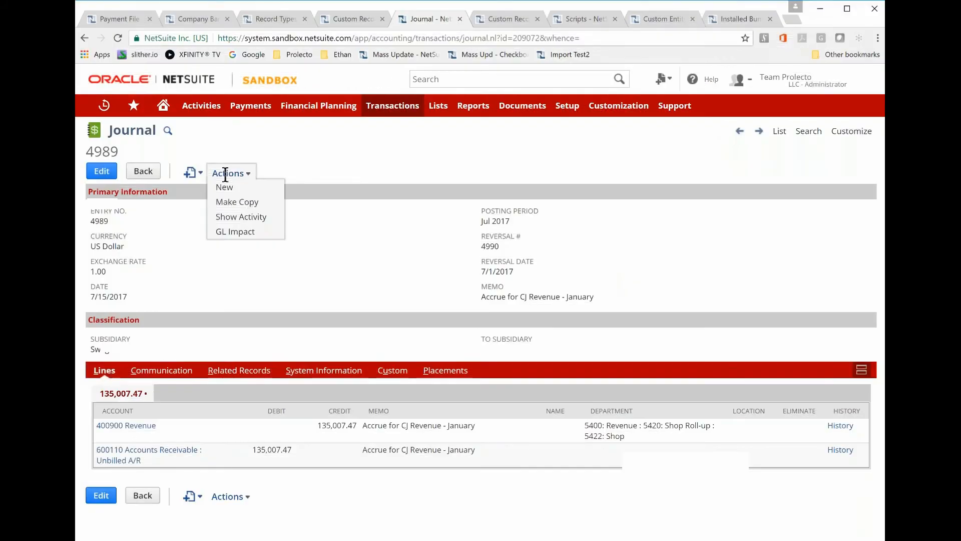
Choose Make Copy from journal entry 4989's Actions menu
left_click(235, 231)
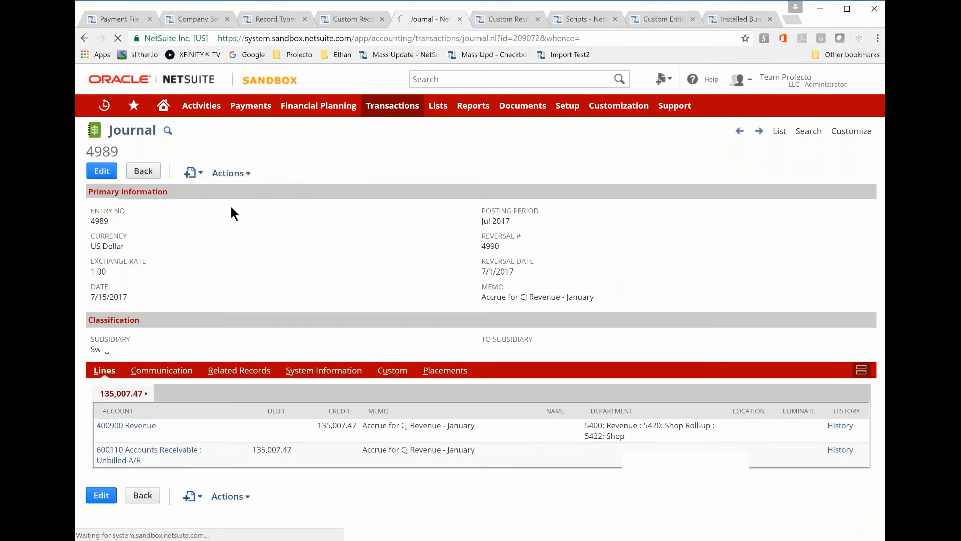
Review the copied journal's date 7/13/2017, period Jul 2017 and reversal date 8/1/2017
left_click(102, 170)
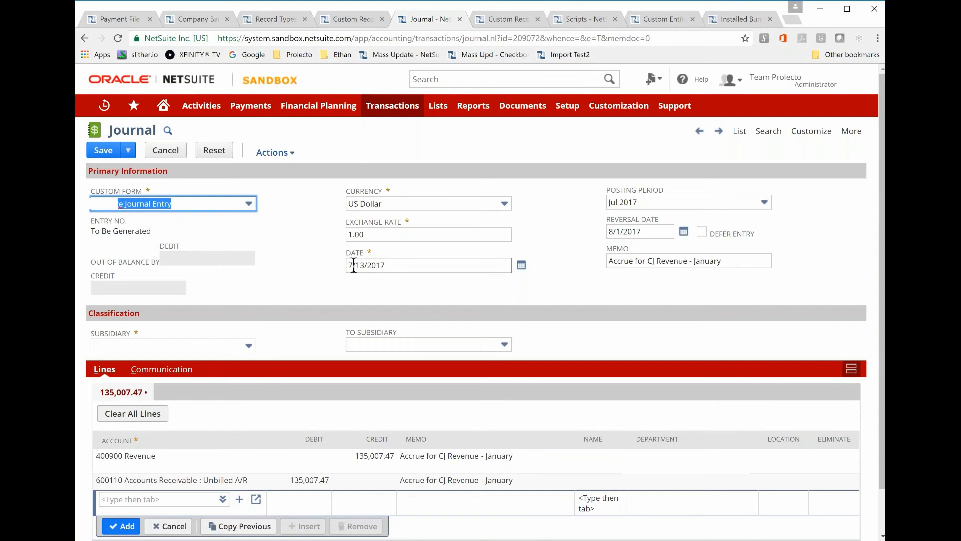
mouse_move(359, 265)
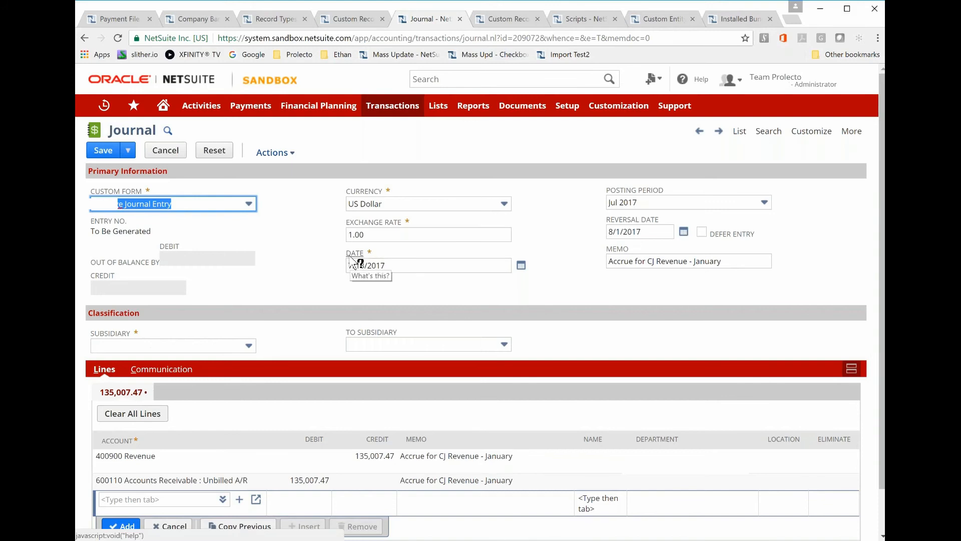
mouse_move(607, 214)
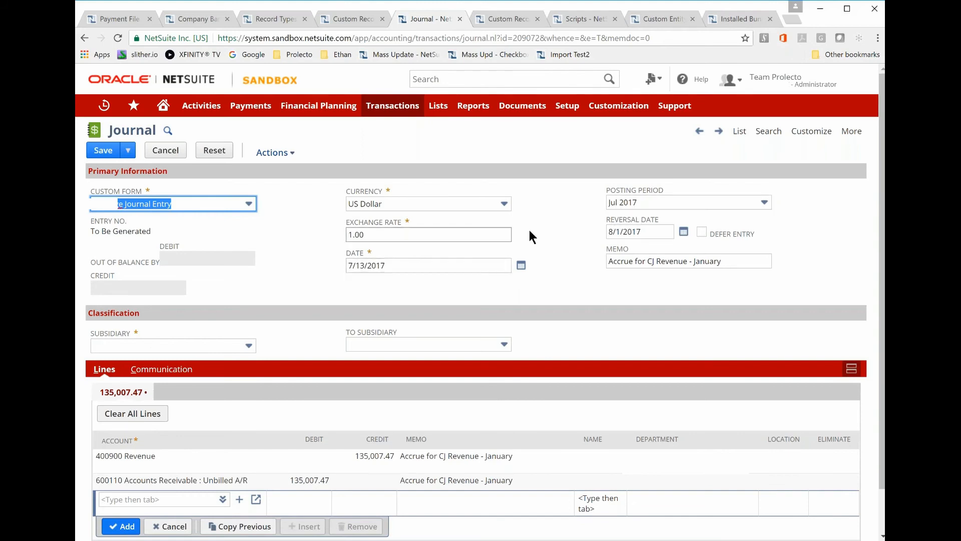
mouse_move(590, 225)
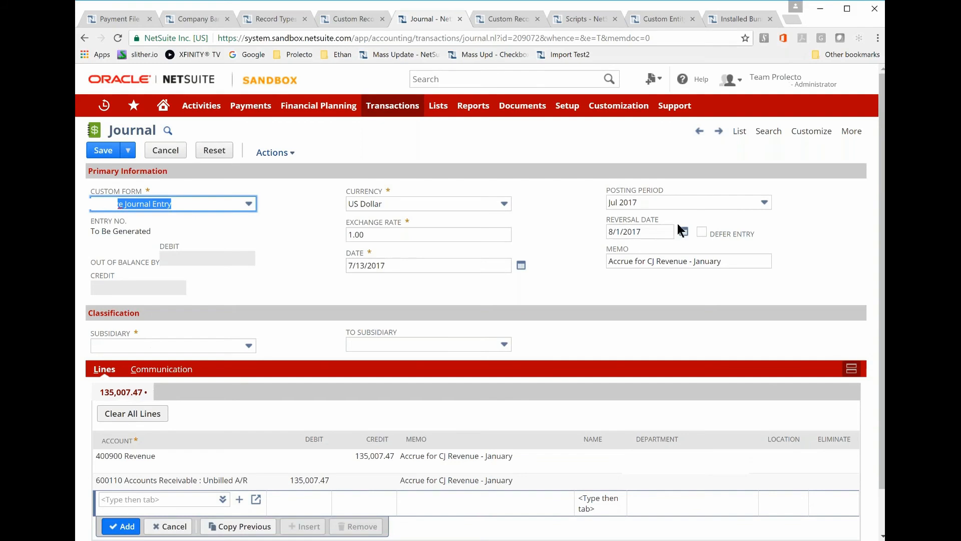
mouse_move(680, 229)
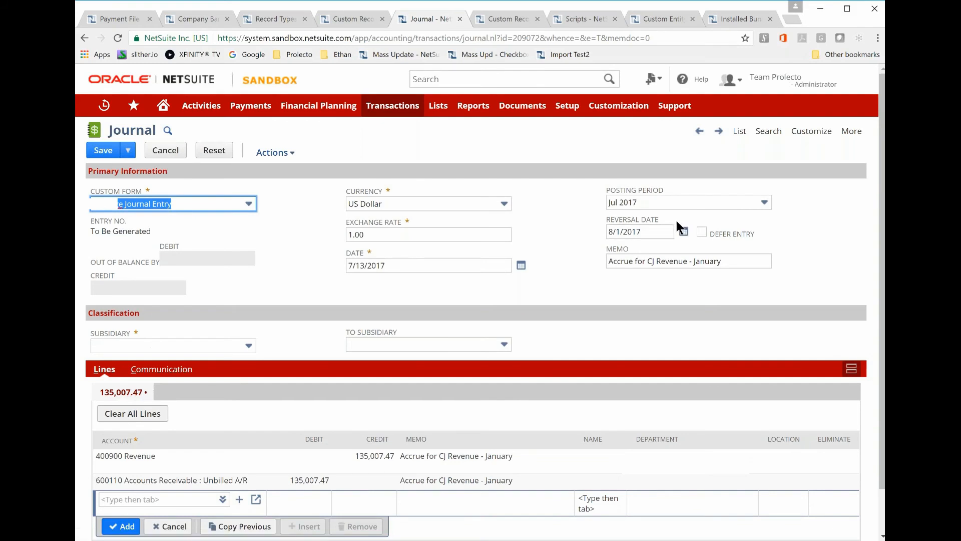
mouse_move(661, 228)
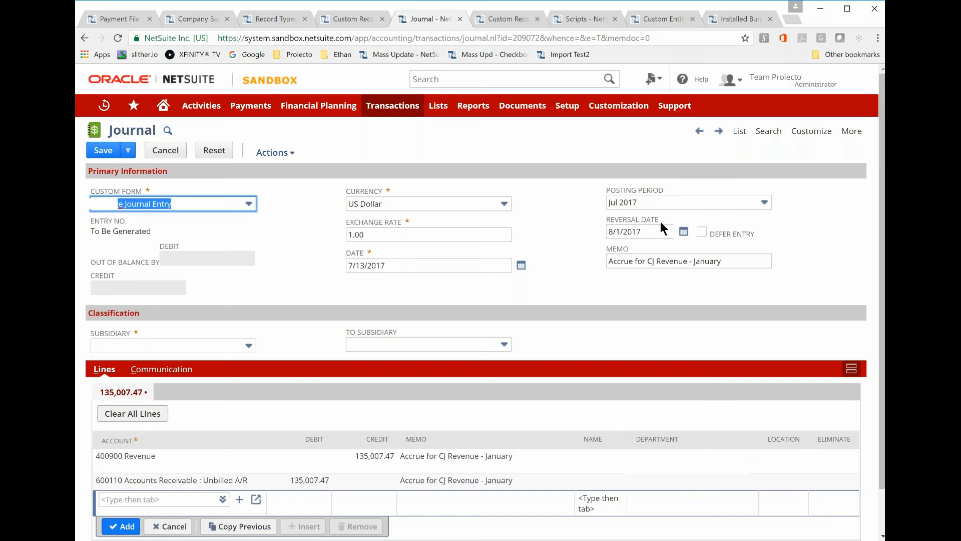
left_click(640, 232)
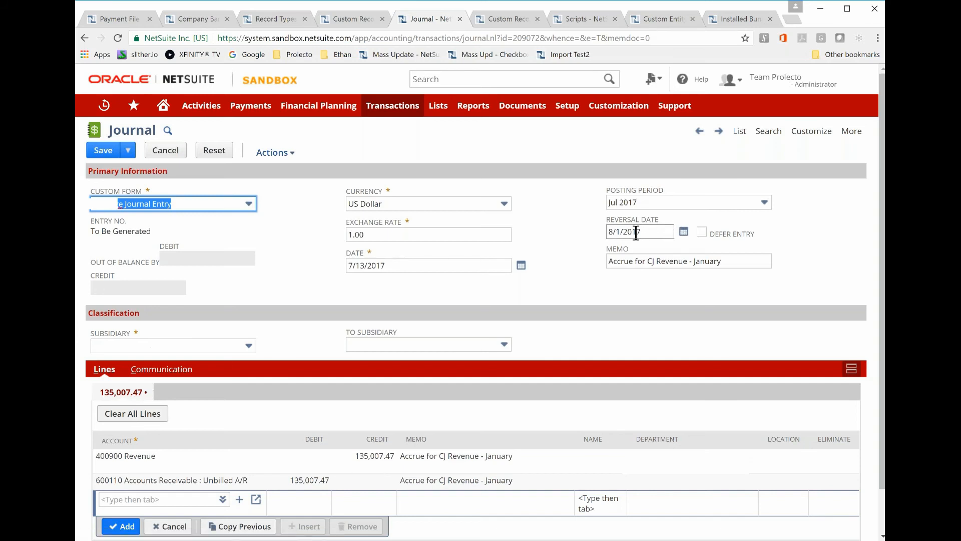
mouse_move(753, 295)
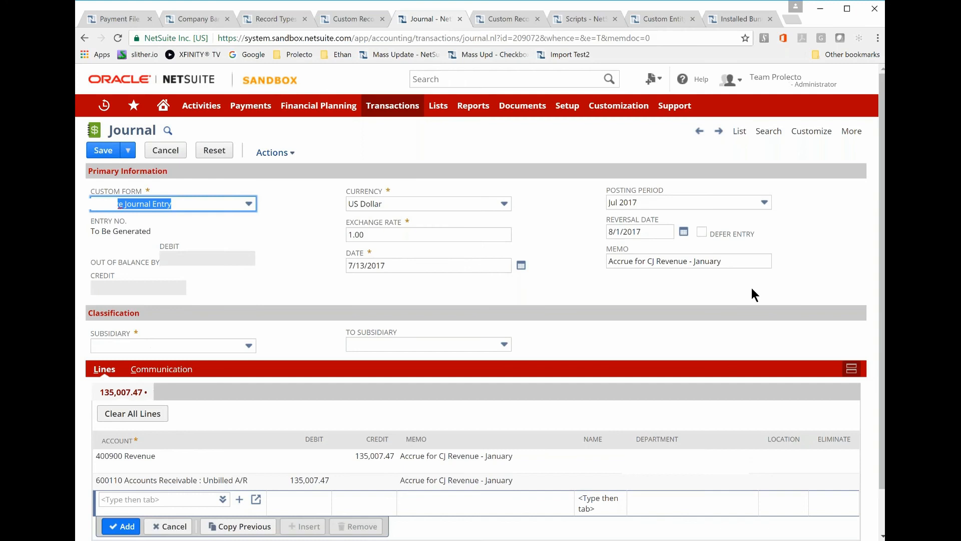
mouse_move(746, 300)
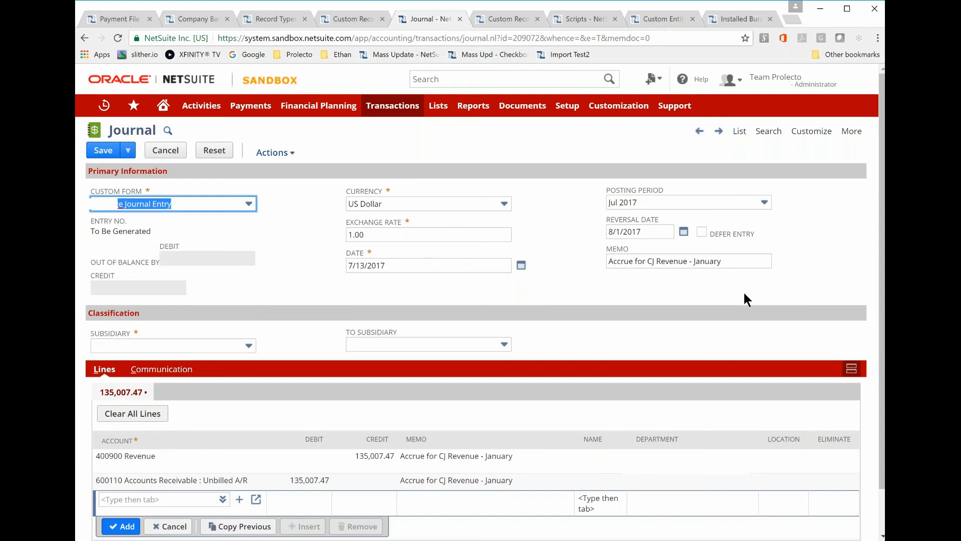
Enter 8/13/2017 as the journal date, updating period to Aug 2017
left_click(428, 265)
type("8")
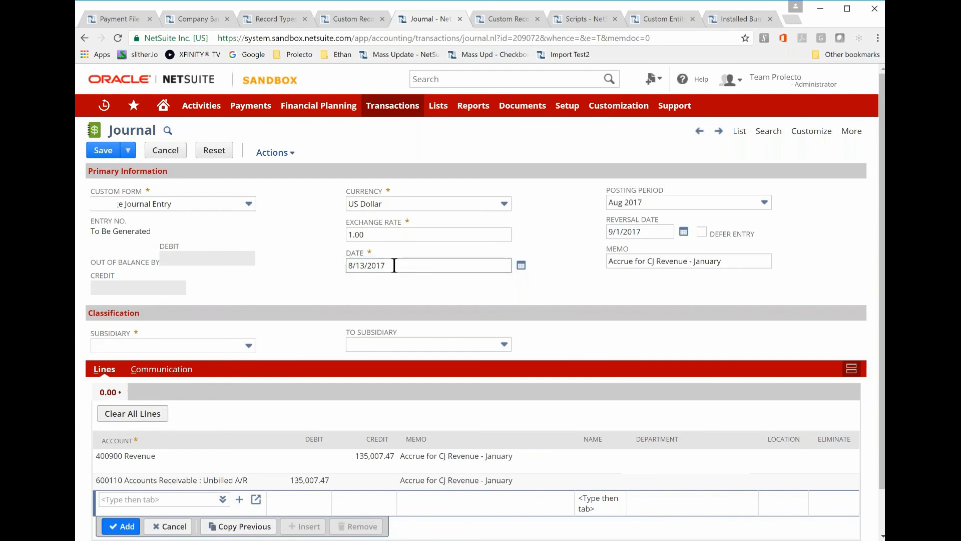
mouse_move(479, 295)
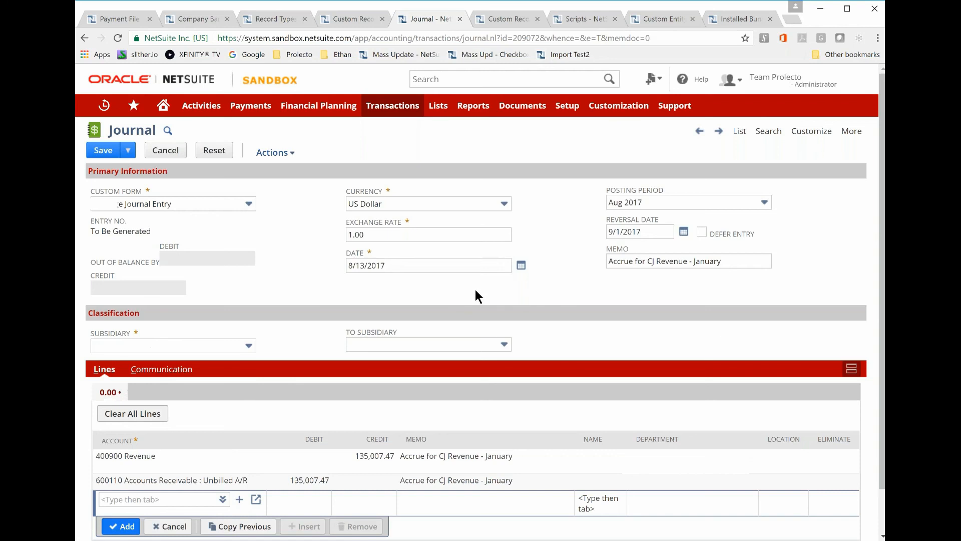
Re-enter 7/13/2017 as the journal date, restoring period Jul 2017
left_click(428, 264)
type("7")
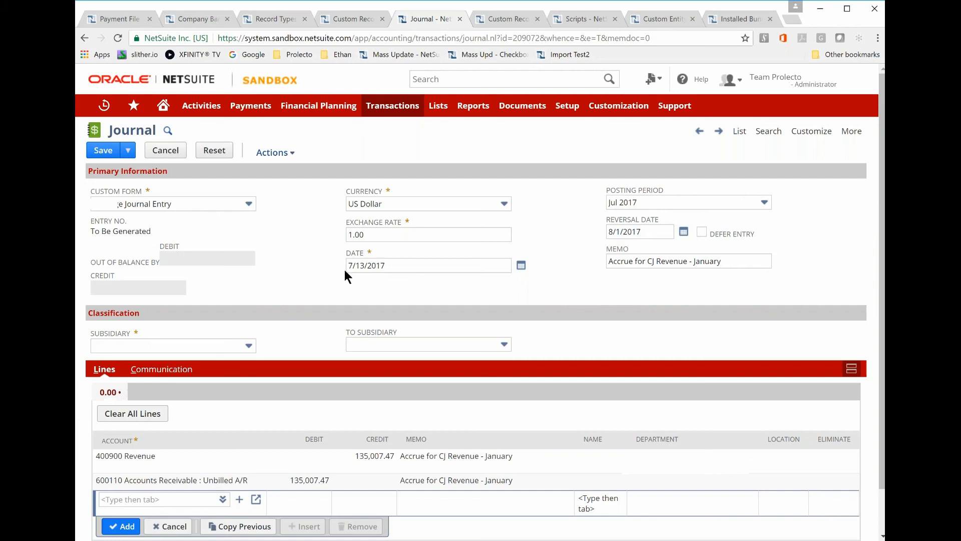
mouse_move(478, 291)
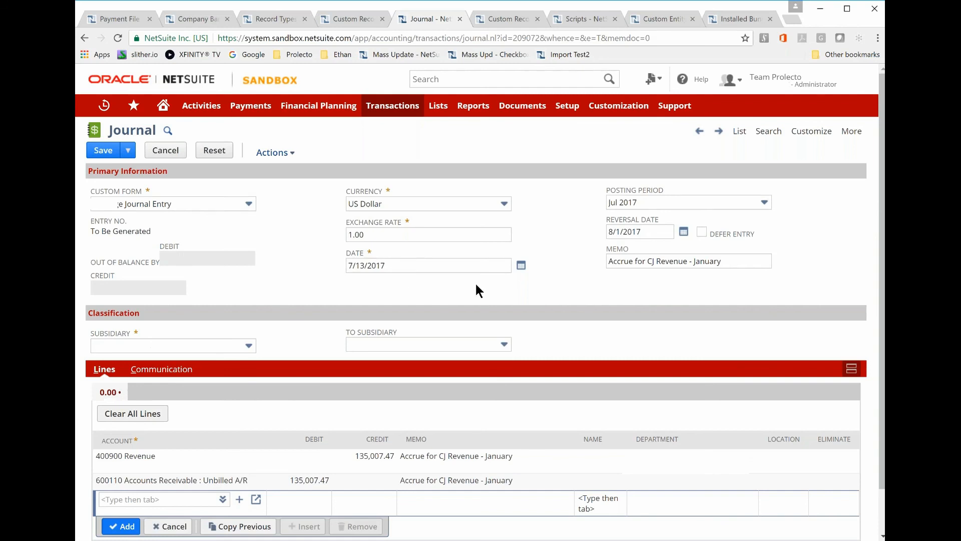
mouse_move(483, 290)
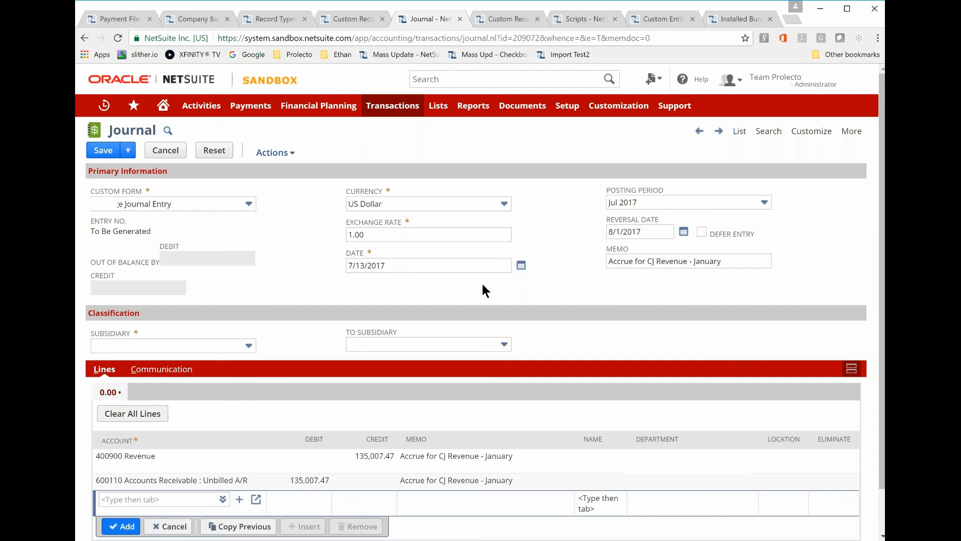
mouse_move(497, 300)
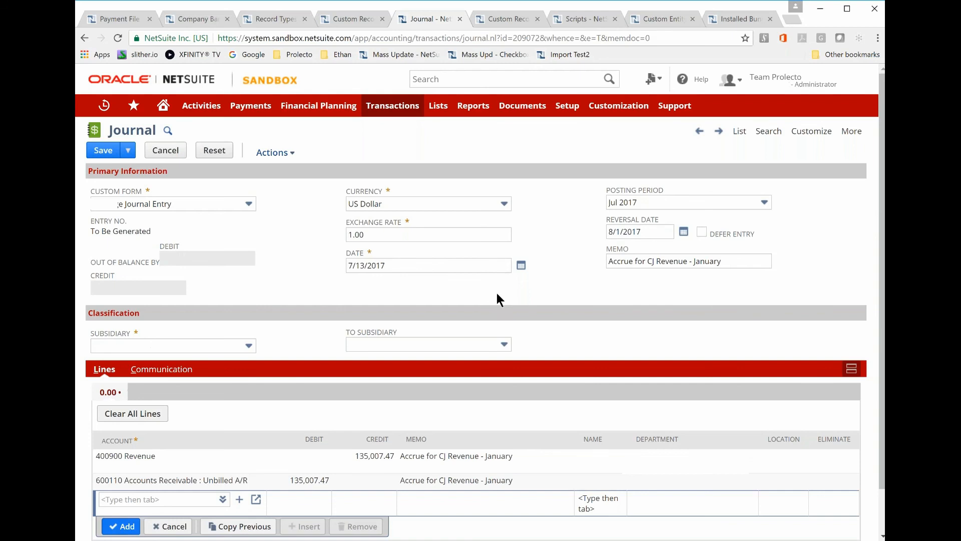
mouse_move(575, 268)
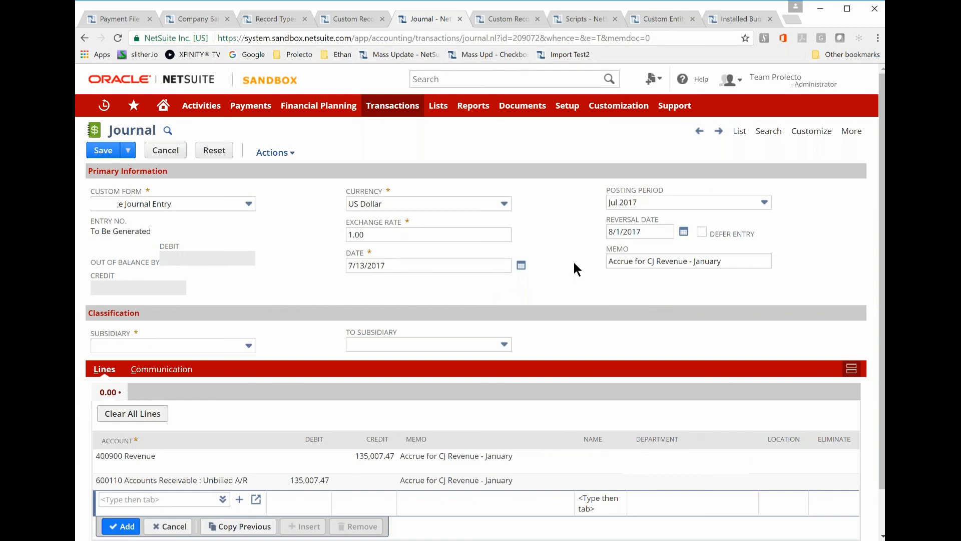
Enter 9/1/2017 as the reversal date, keeping the 7/13/2017 journal date
left_click(637, 231)
type("9")
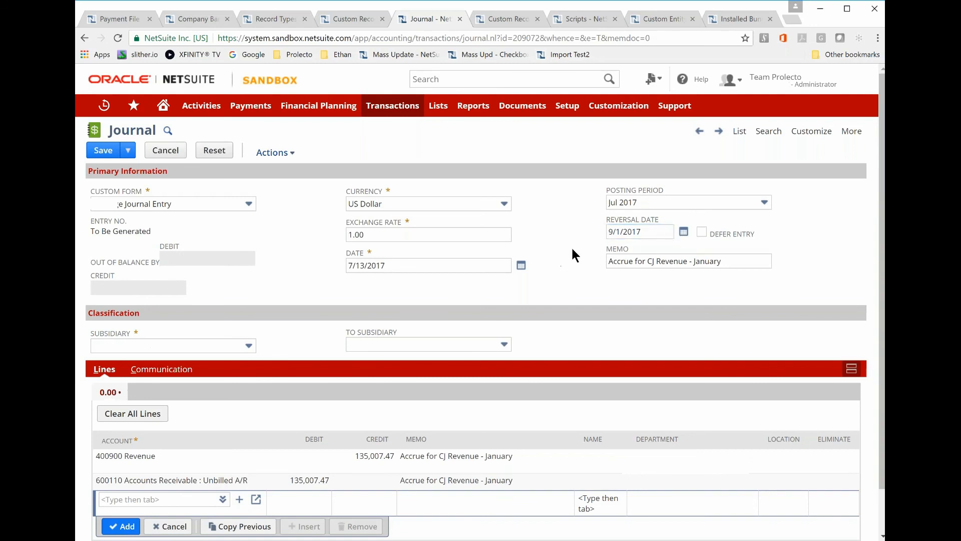
mouse_move(598, 245)
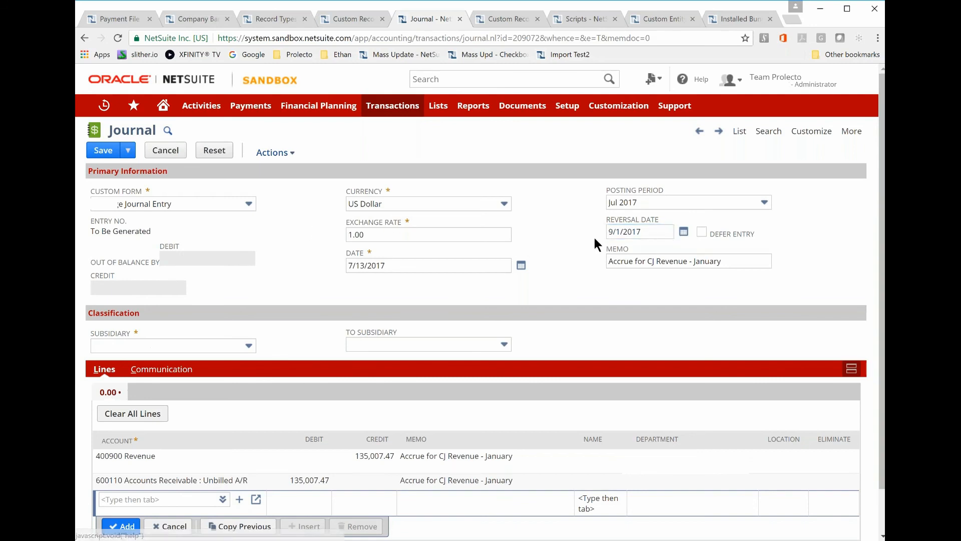
left_click(639, 232)
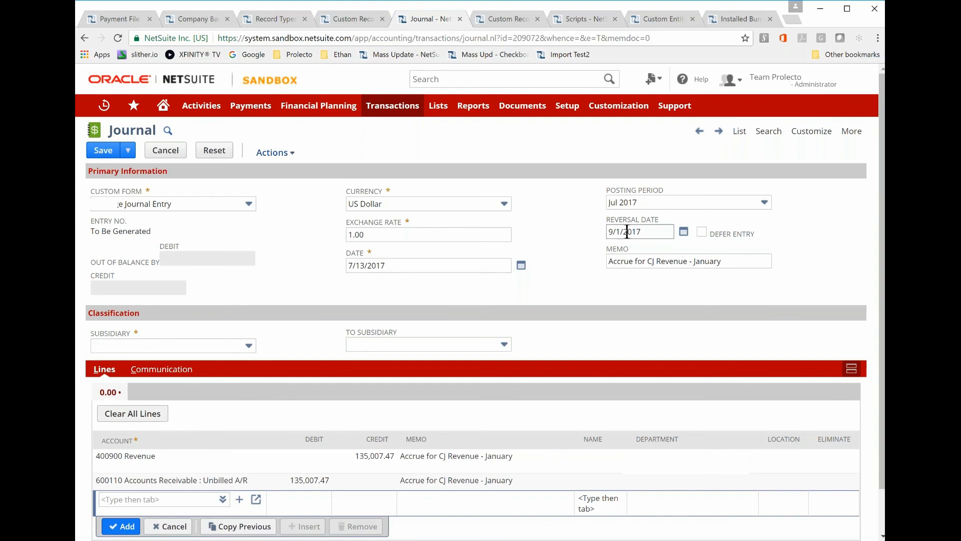